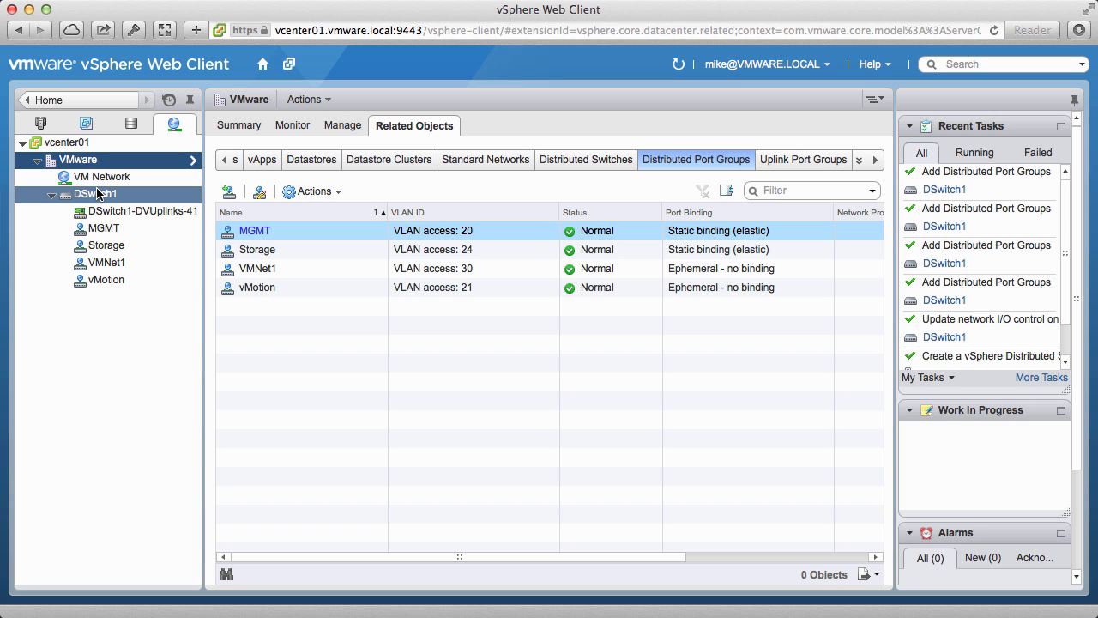
mouse_move(94, 194)
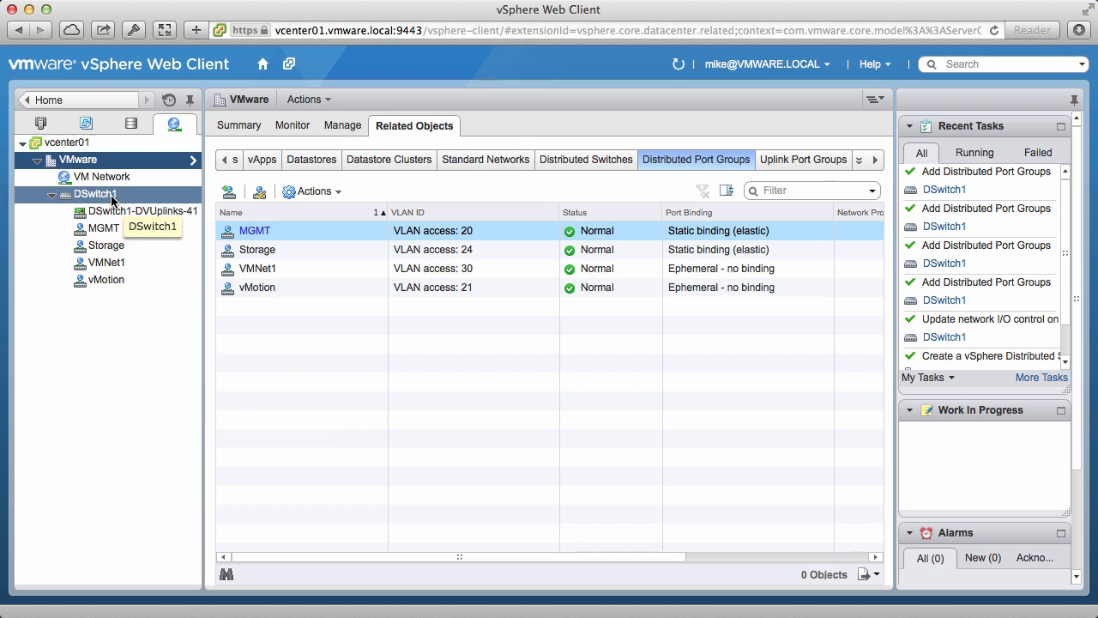
Start the Add and Manage Hosts wizard on DSwitch1 with the Add hosts task.
right_click(94, 194)
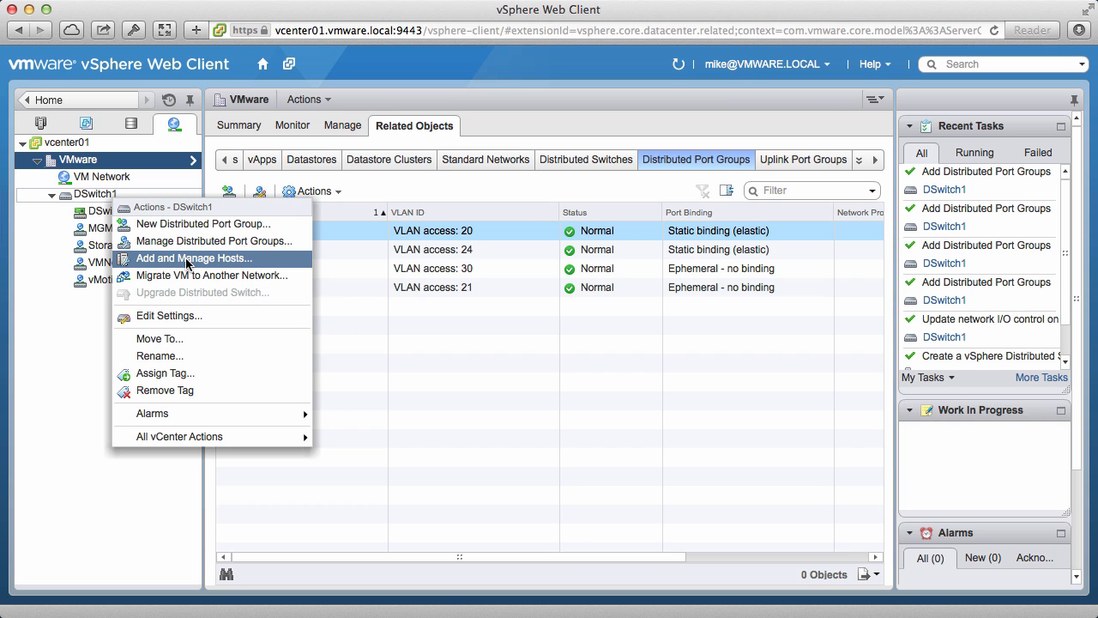
left_click(192, 258)
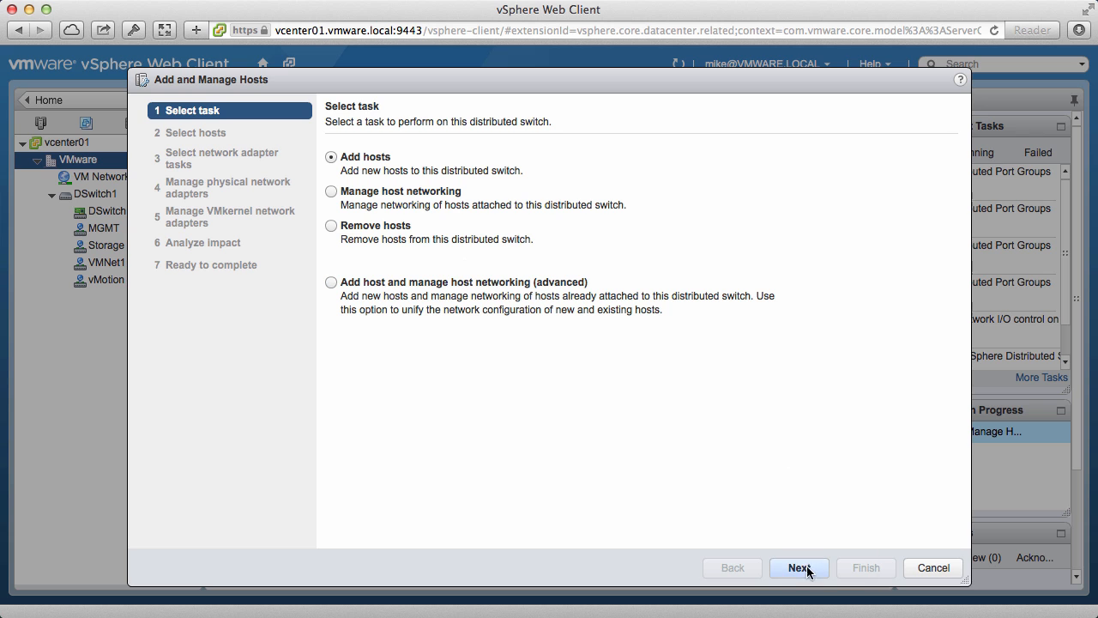
left_click(797, 566)
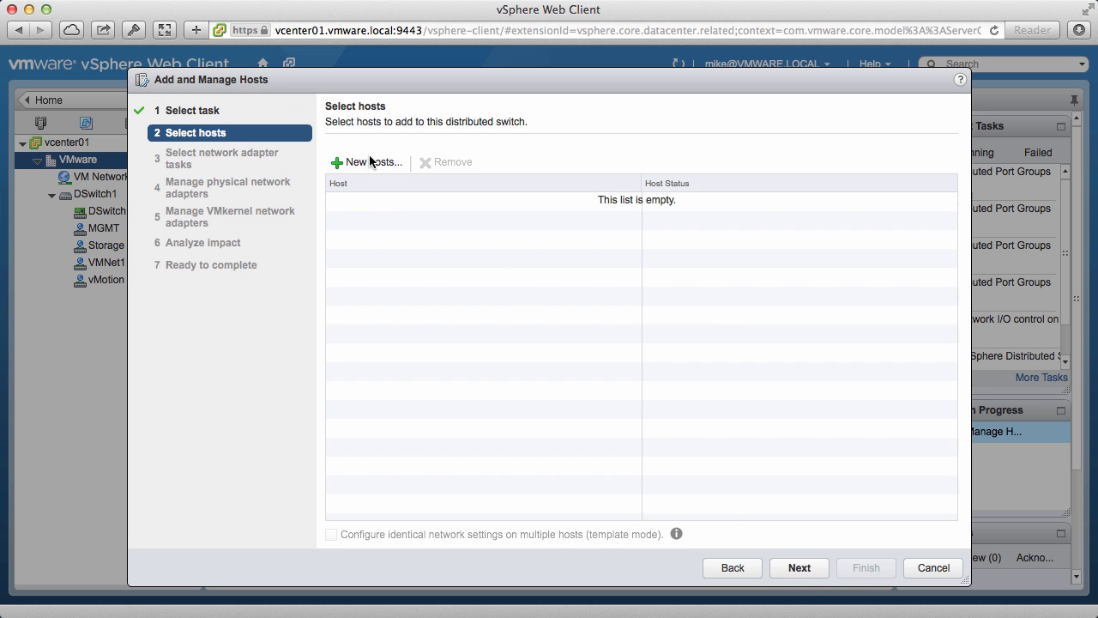
Select esx01, esx02 and esx03 as new hosts for DSwitch1.
left_click(371, 161)
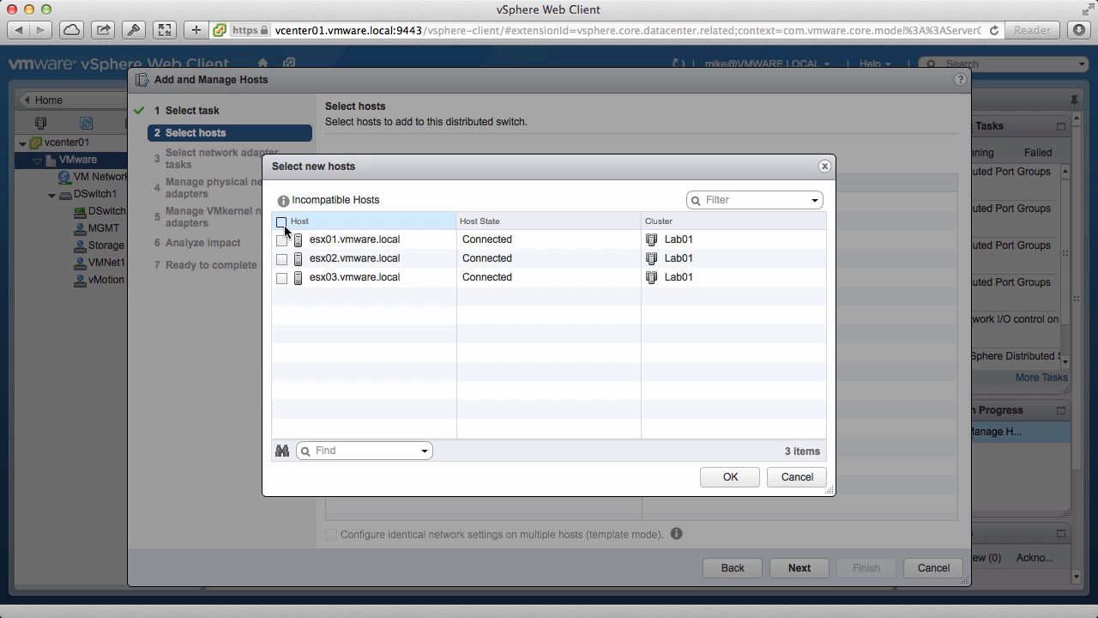
left_click(282, 220)
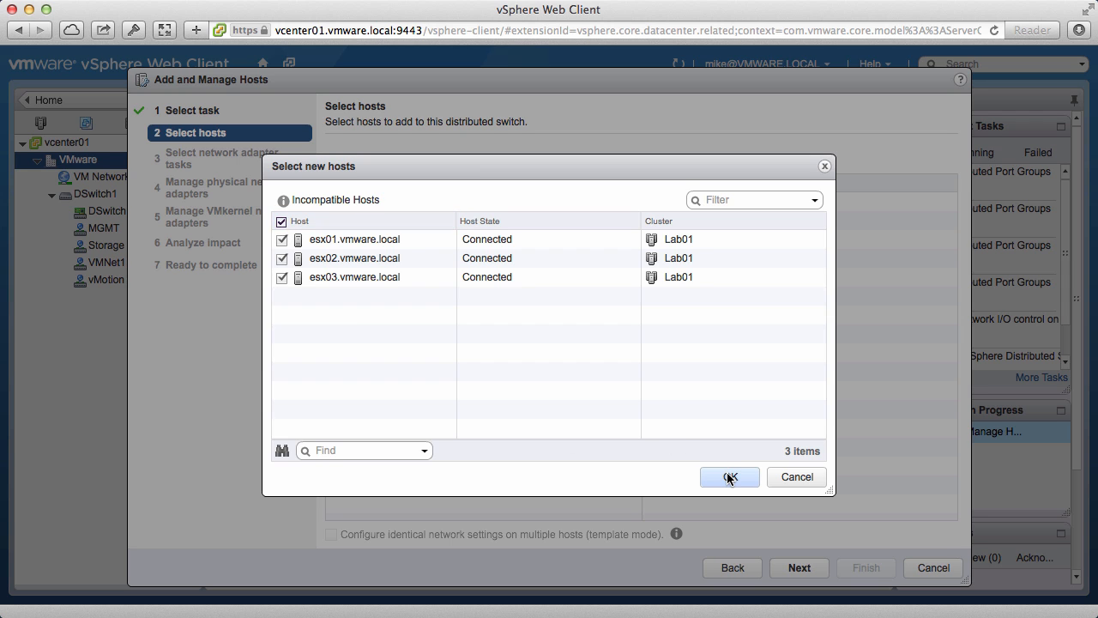
left_click(730, 476)
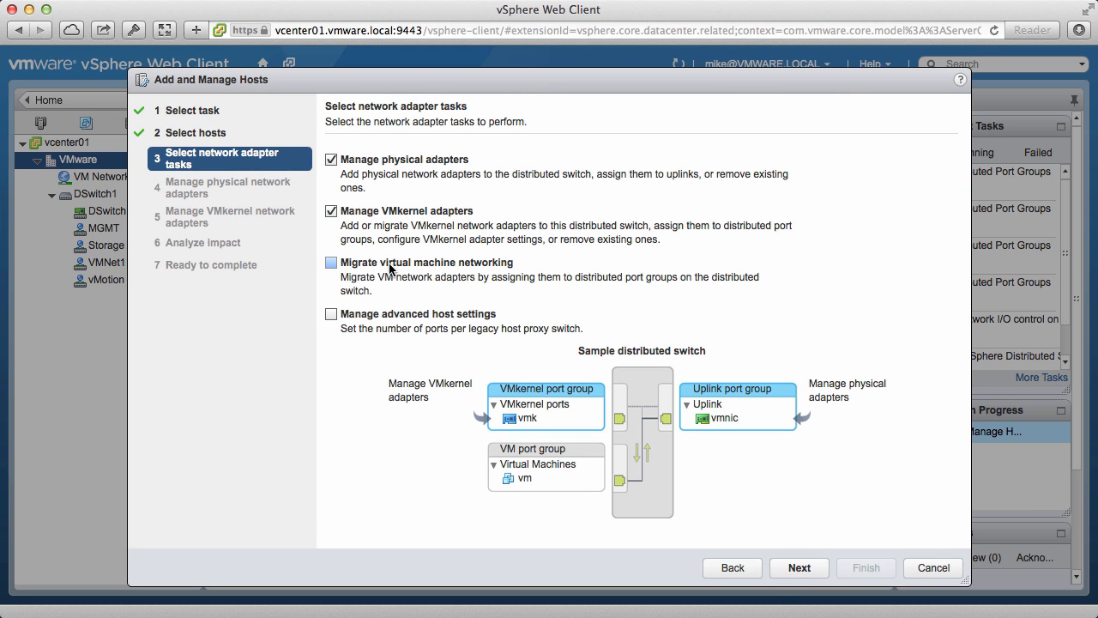
Include VM networking migration and assign DSwitch1 uplinks to esx01's vmnic0 and vmnic2.
left_click(798, 566)
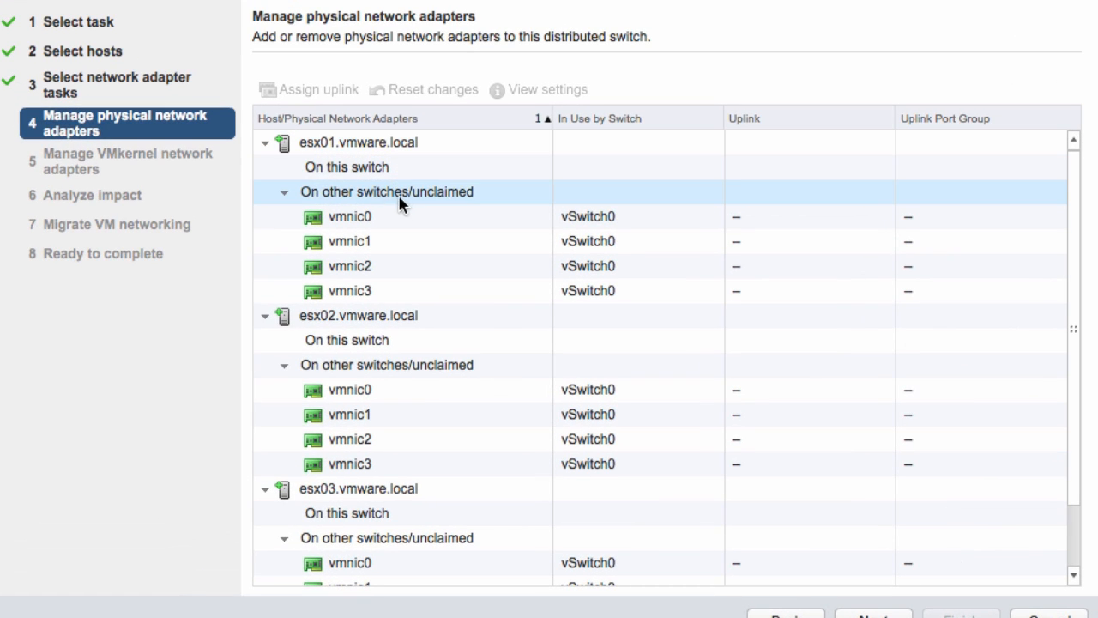
left_click(350, 216)
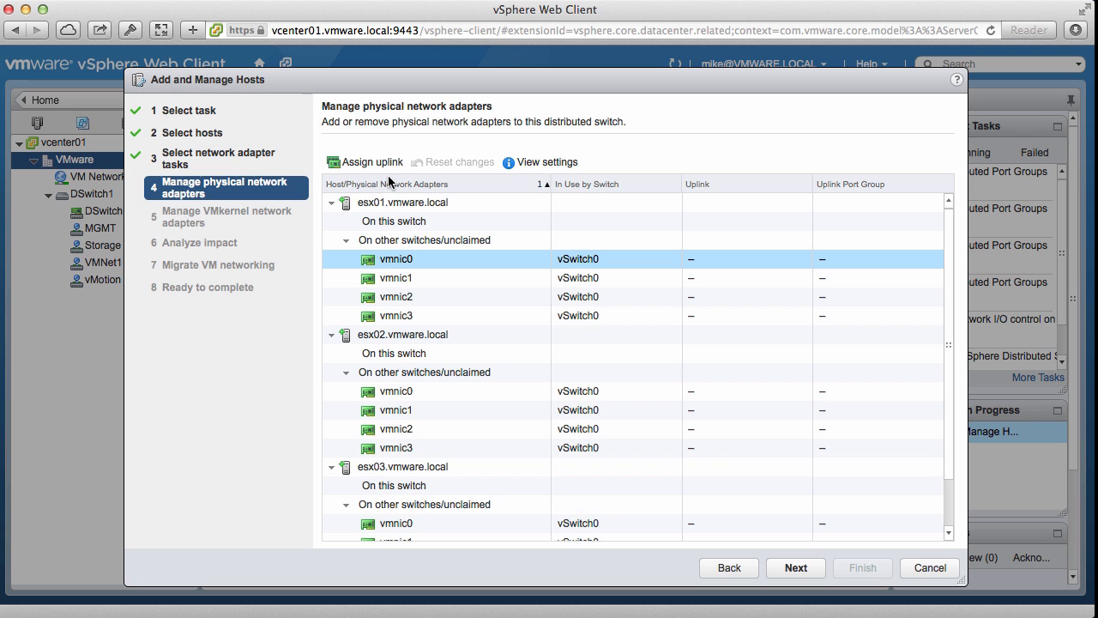
mouse_move(384, 170)
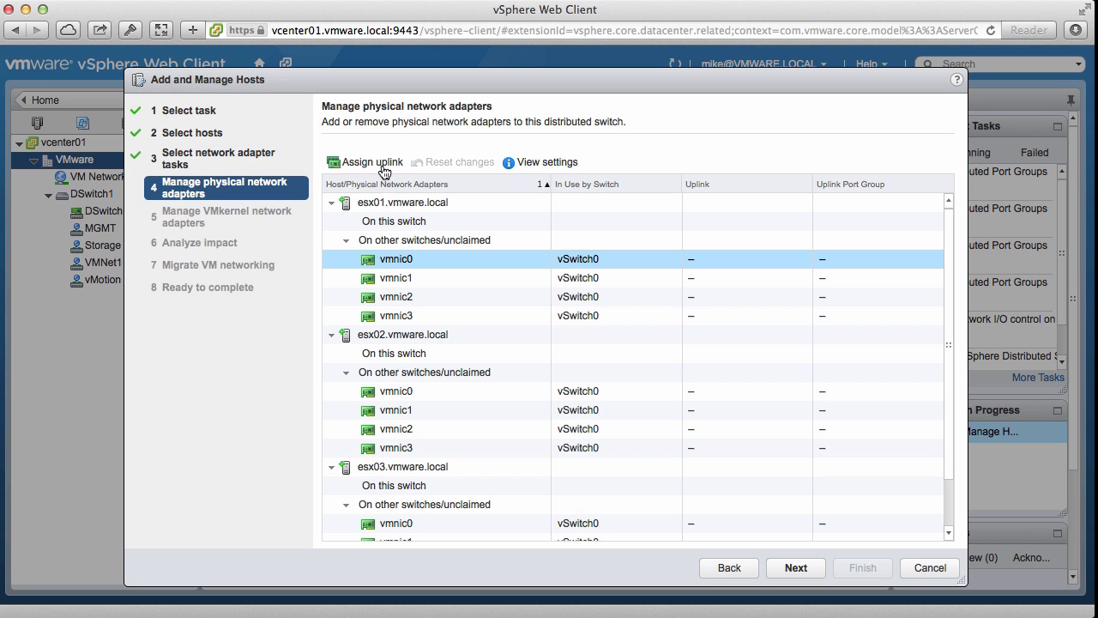
left_click(370, 161)
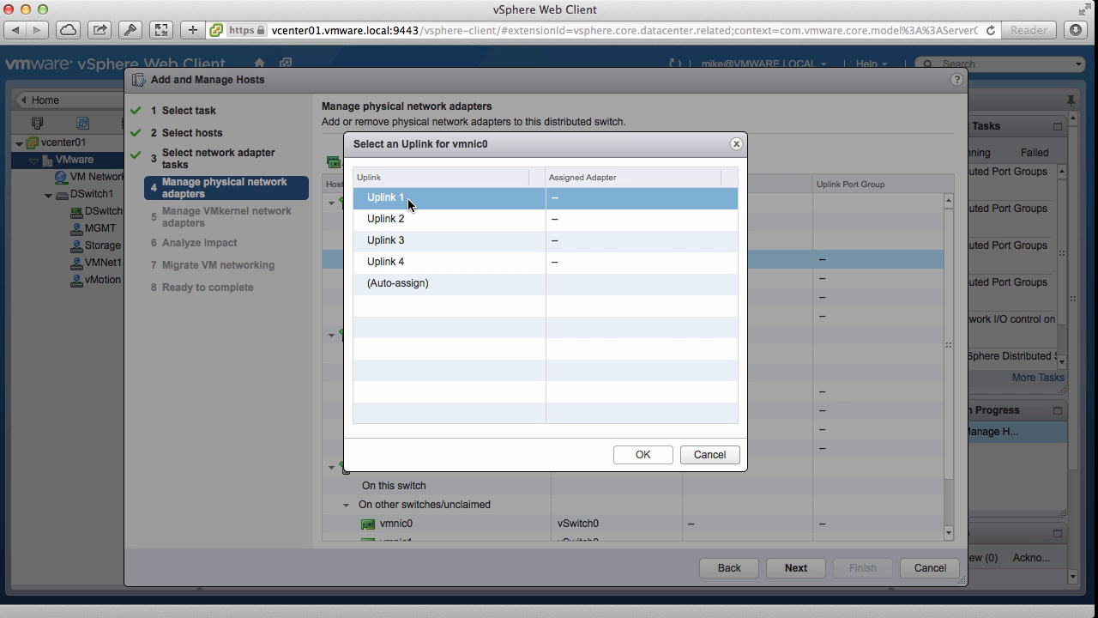
left_click(642, 453)
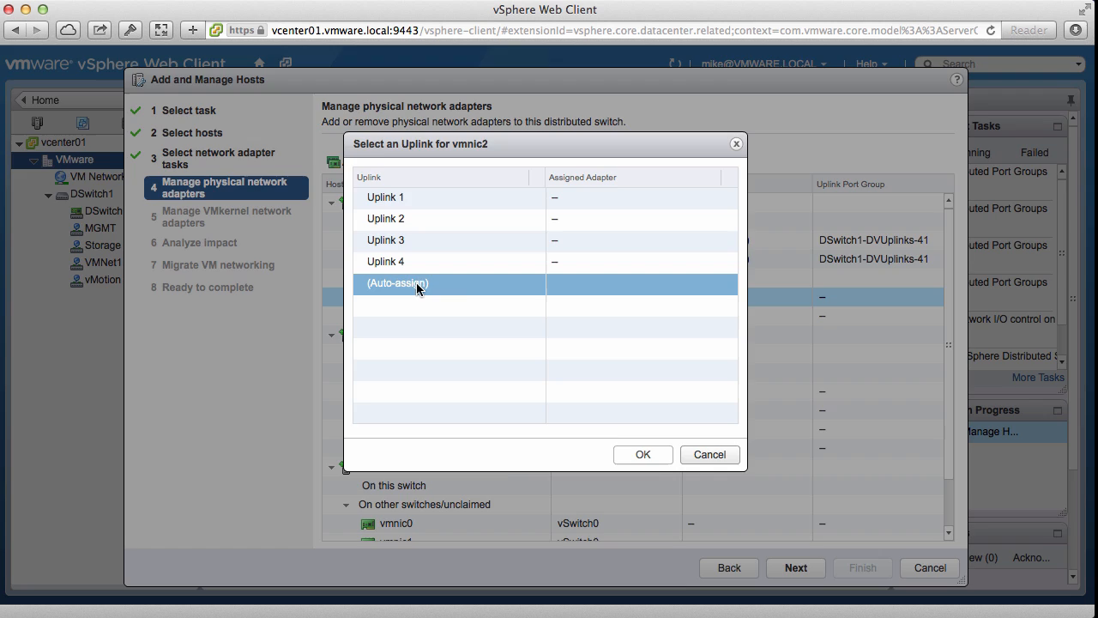
left_click(642, 453)
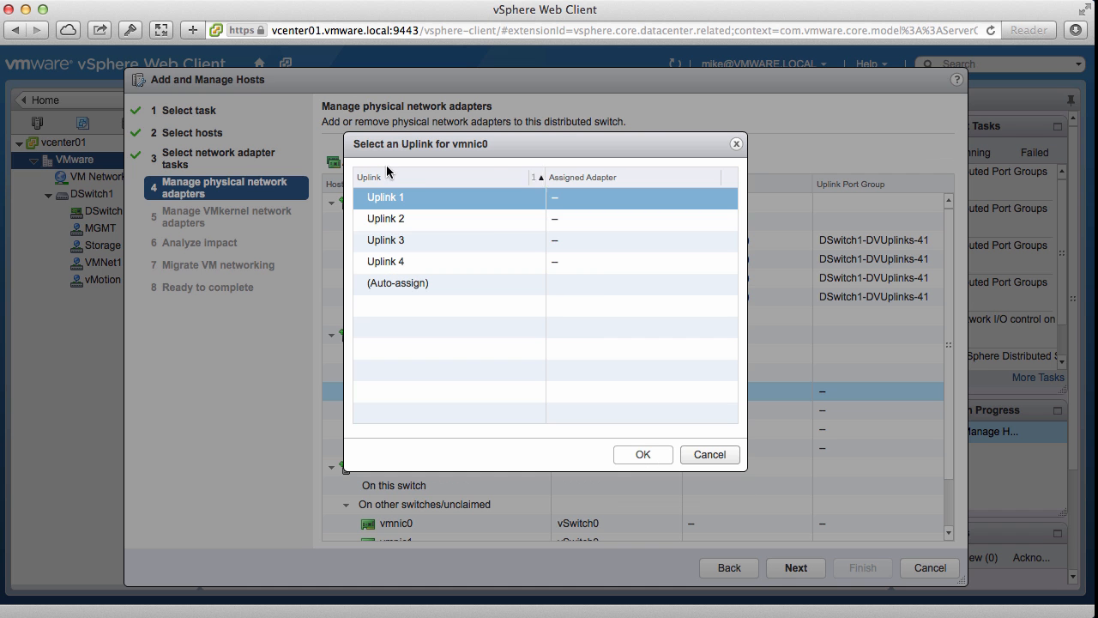
Assign DSwitch1 uplinks to the remaining hosts' vmnics and continue to VMkernel adapters.
left_click(642, 452)
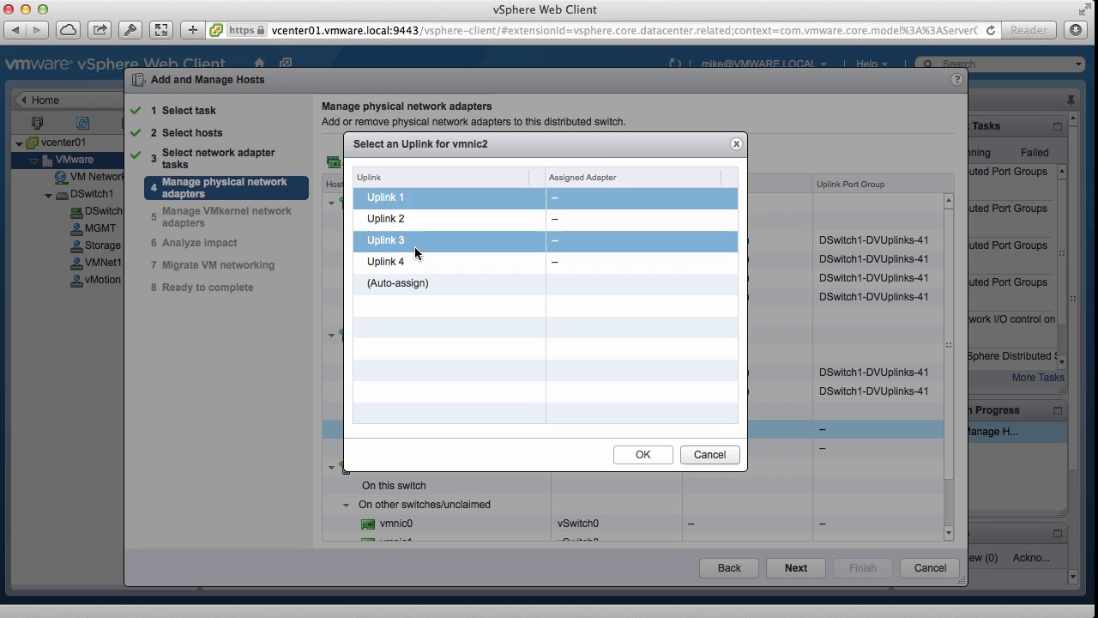
left_click(642, 453)
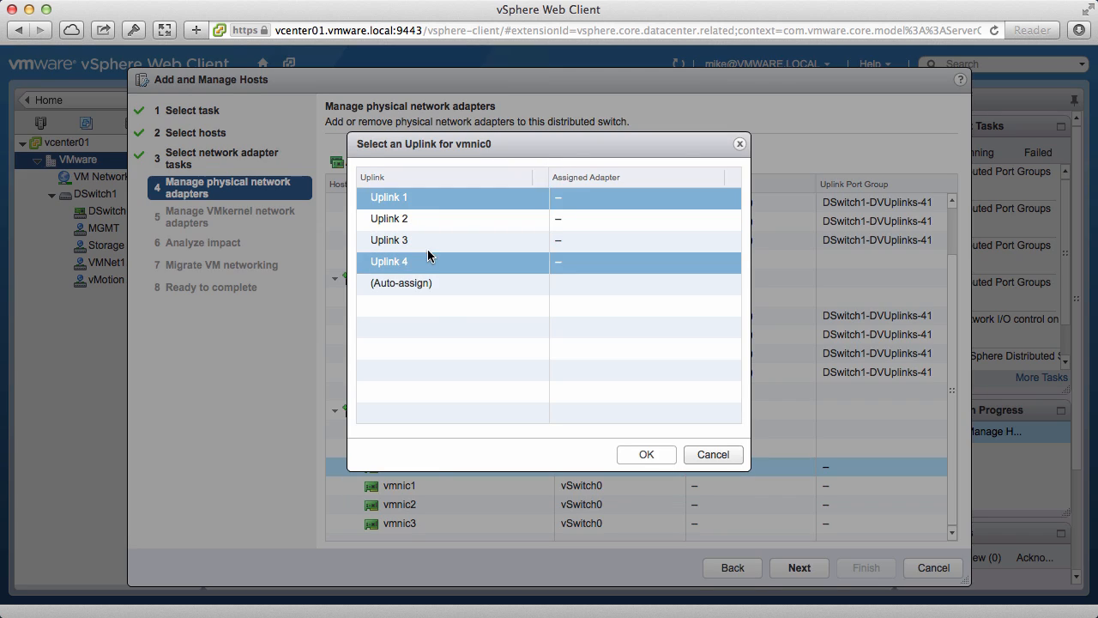
left_click(645, 453)
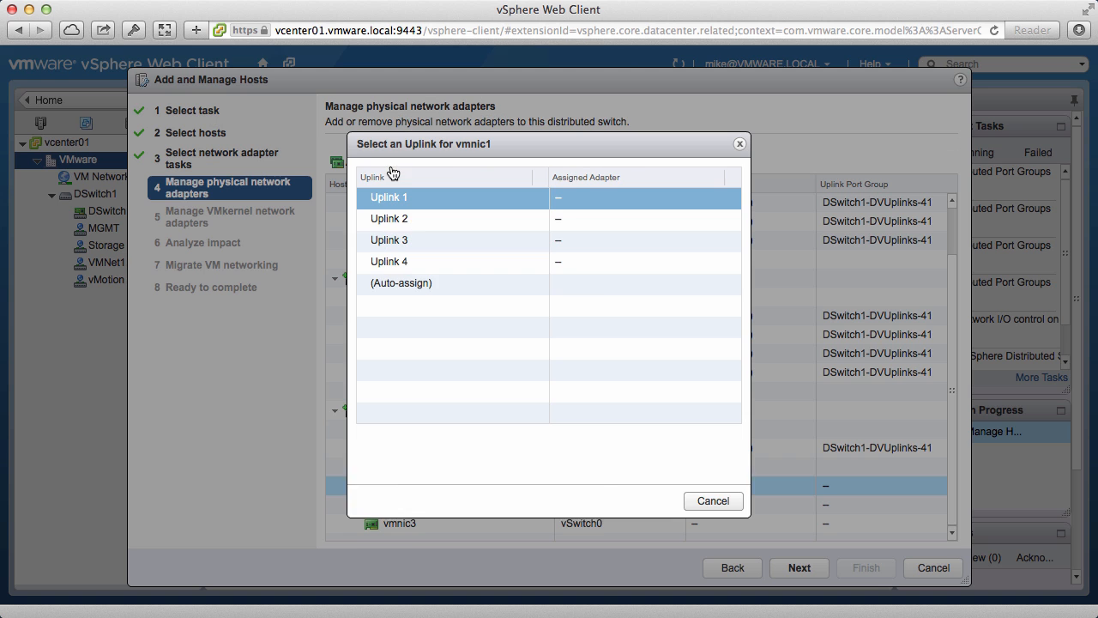
left_click(712, 501)
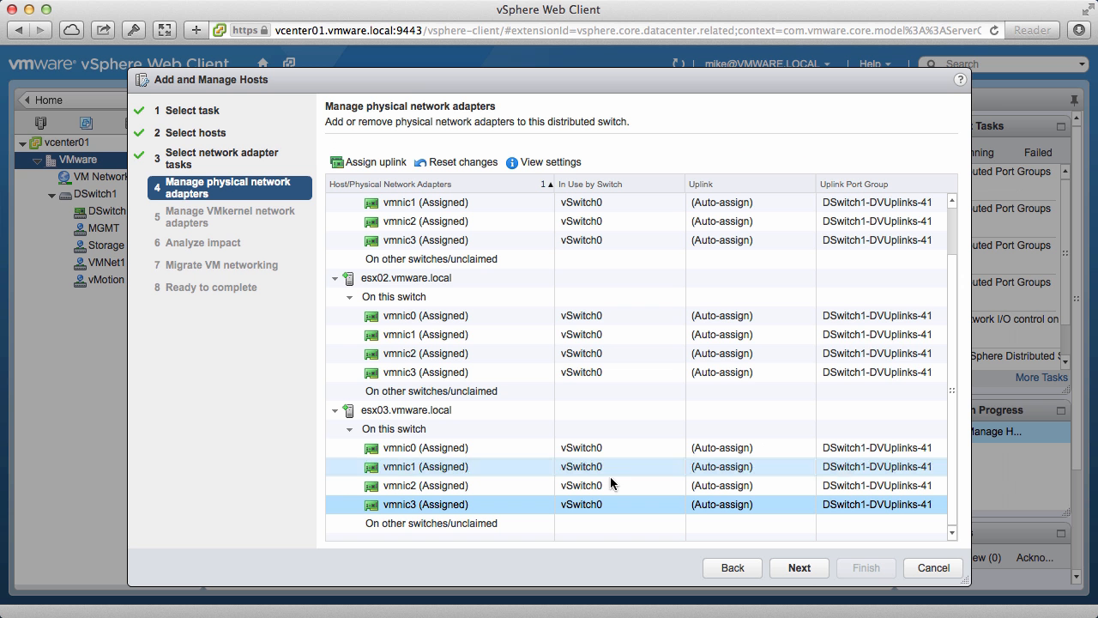
left_click(799, 566)
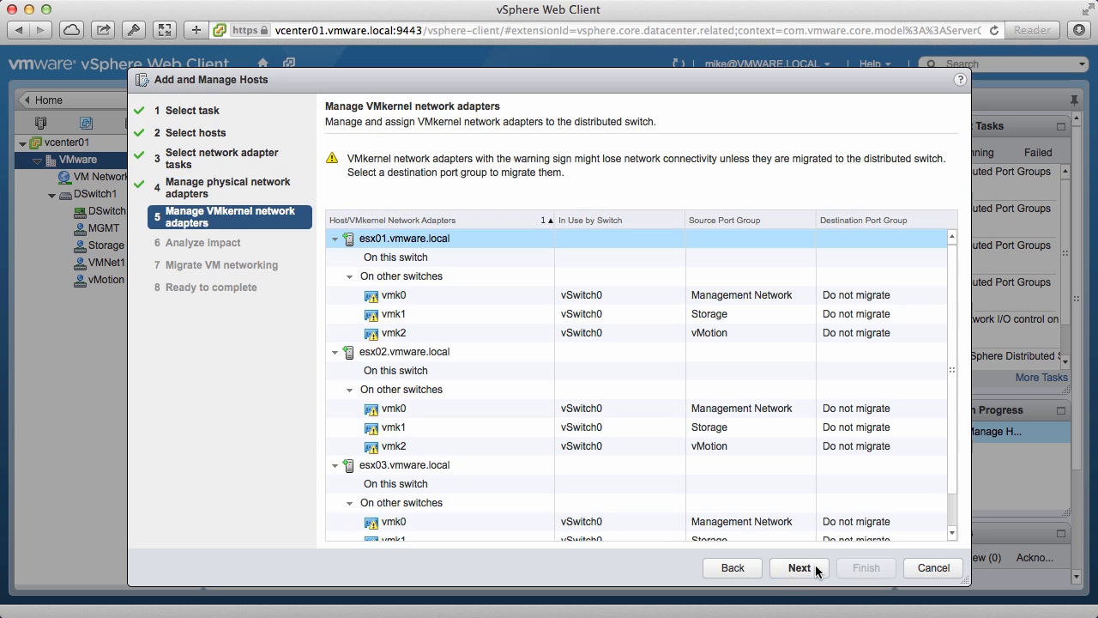
Move every host's vmk0 to the MGMT port group.
left_click(405, 237)
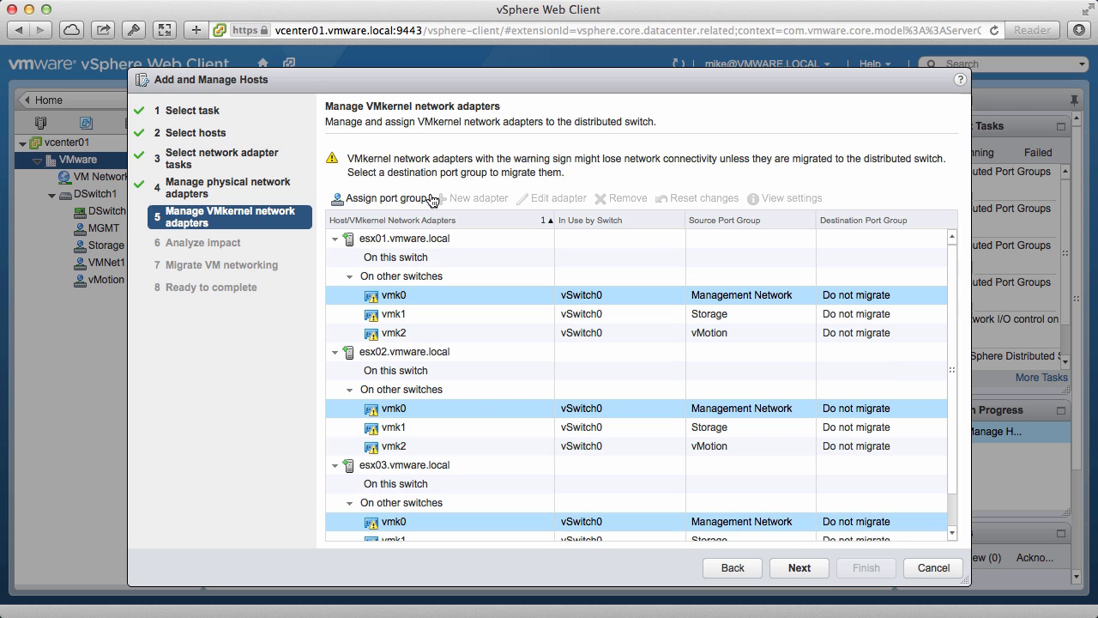
left_click(388, 199)
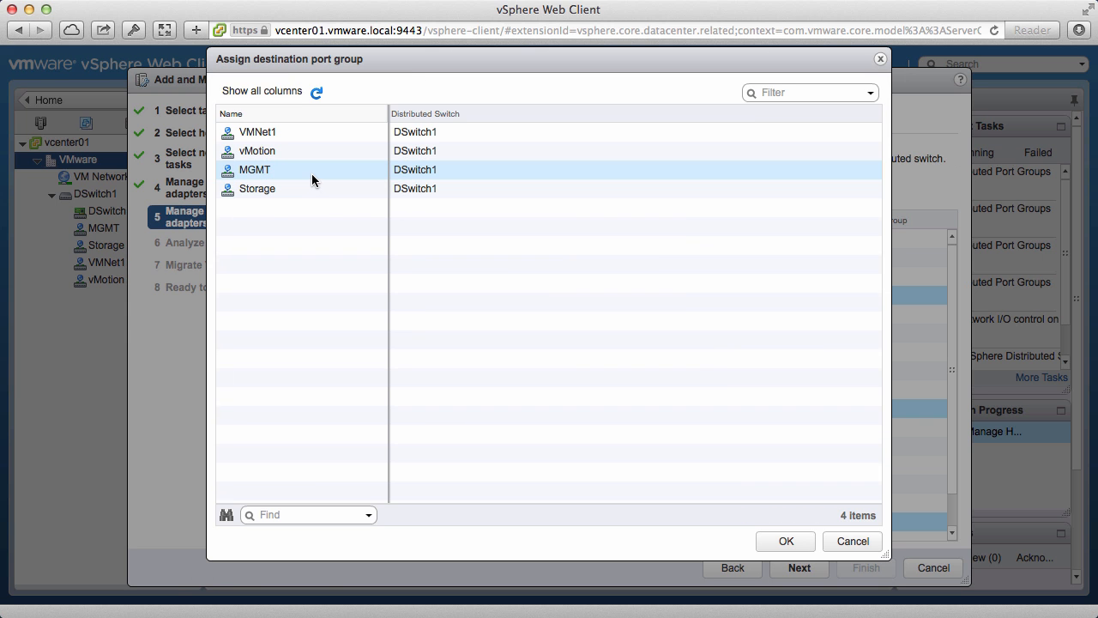
left_click(254, 170)
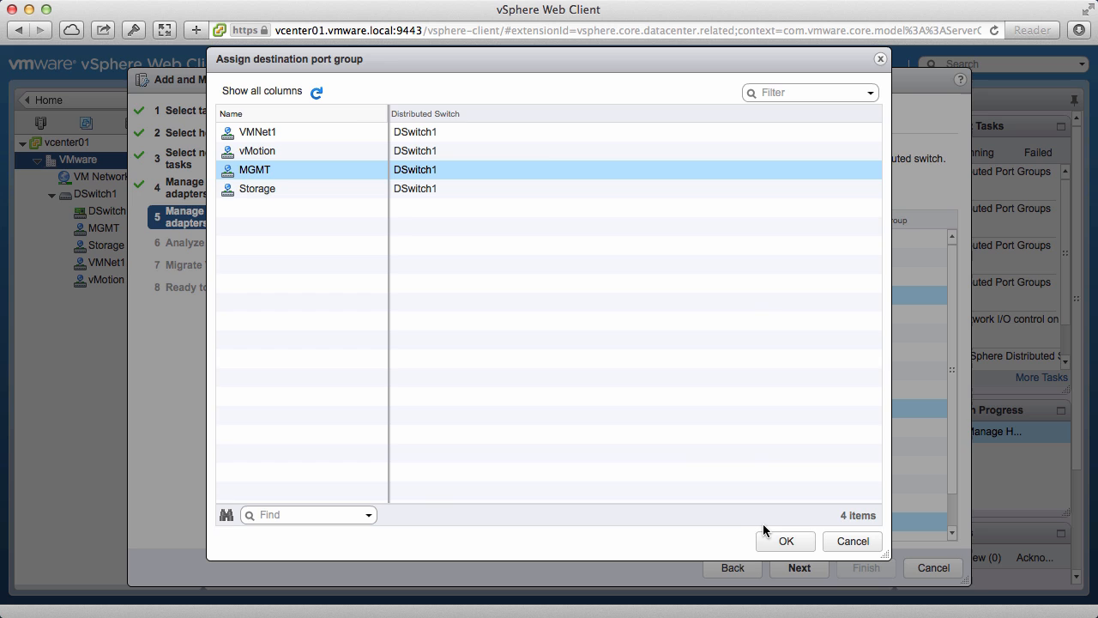
left_click(784, 540)
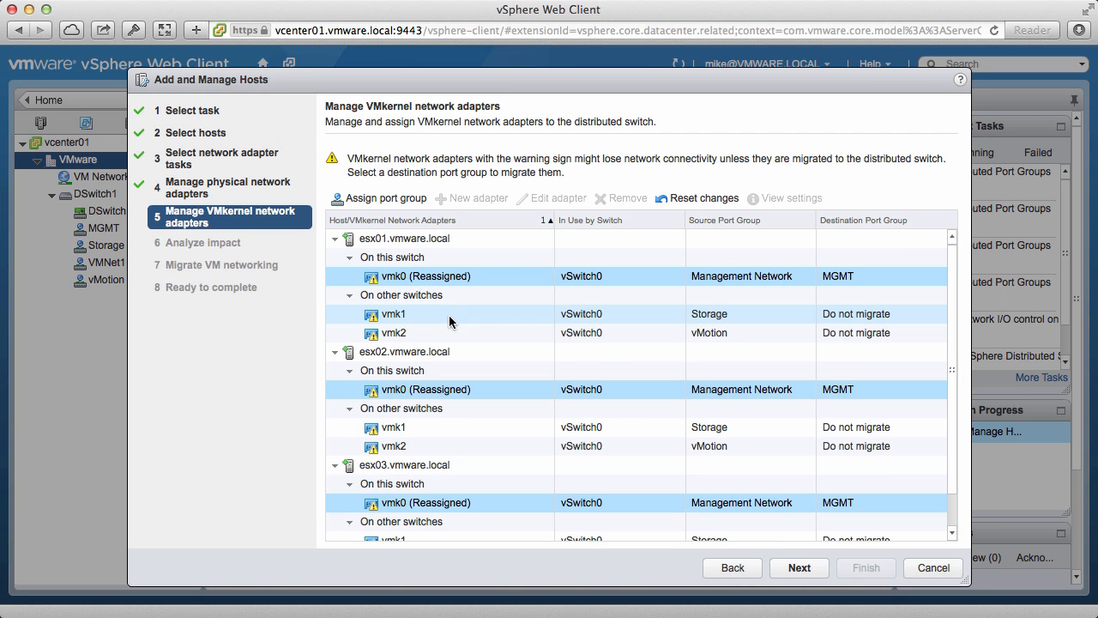
Move the hosts' vmk1 to Storage and vmk2 to vMotion.
scroll("down", 3)
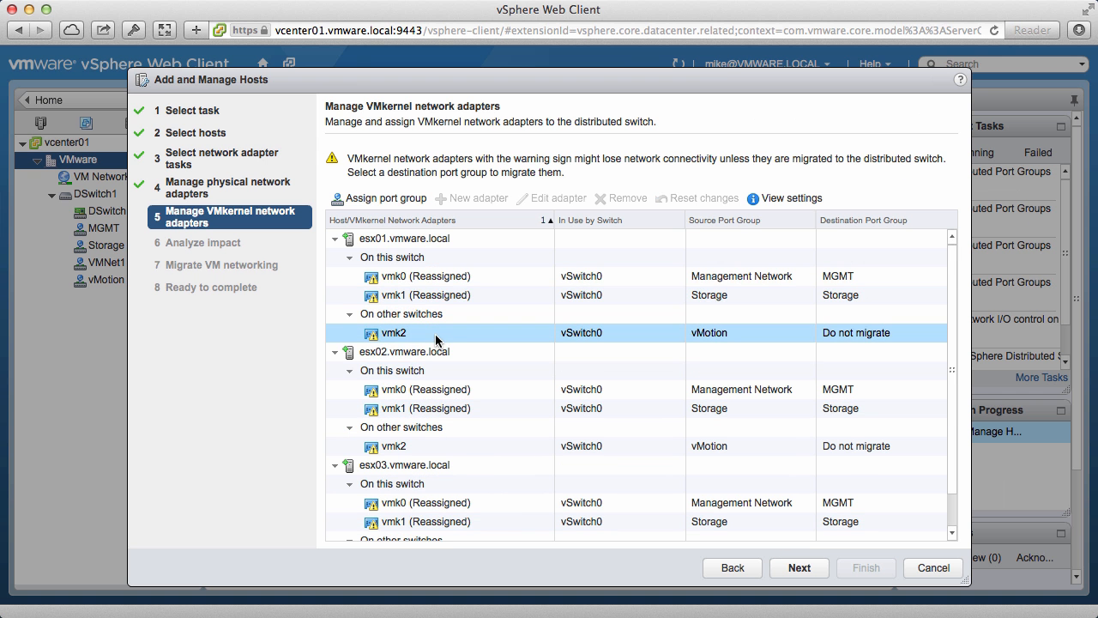
scroll("down", 3)
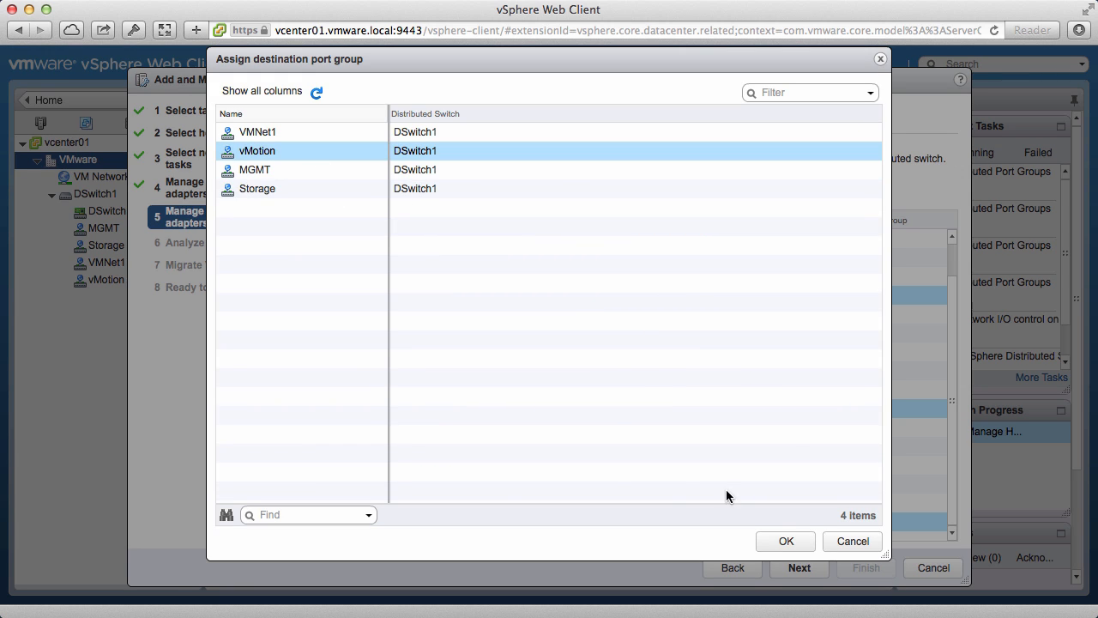
left_click(784, 541)
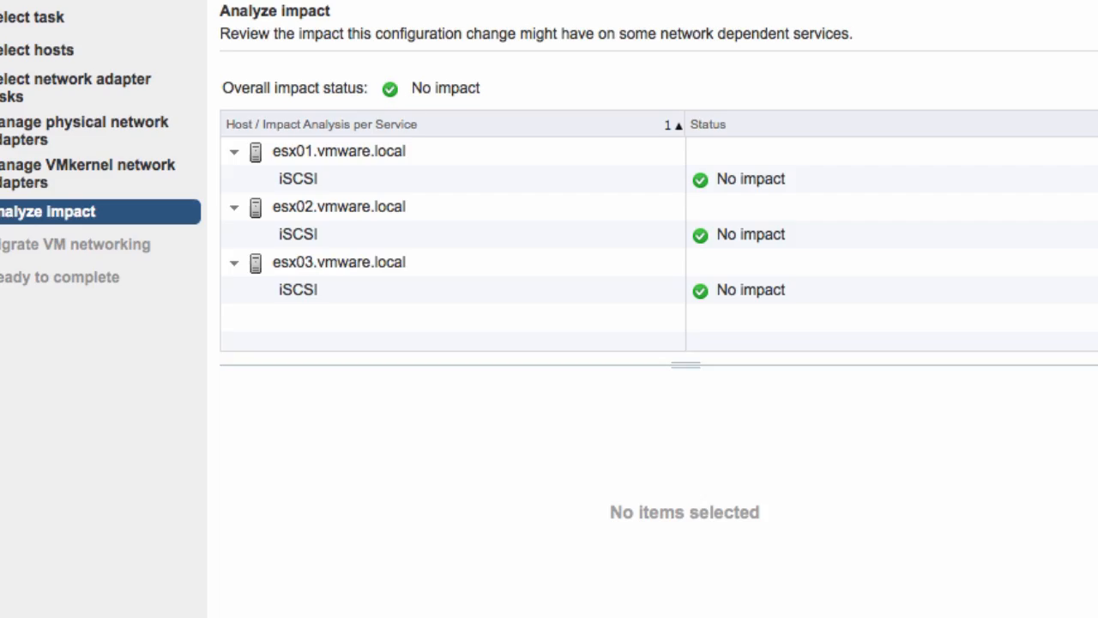
Migrate web01 and web02 onto the VMnet1 port group.
left_click(799, 566)
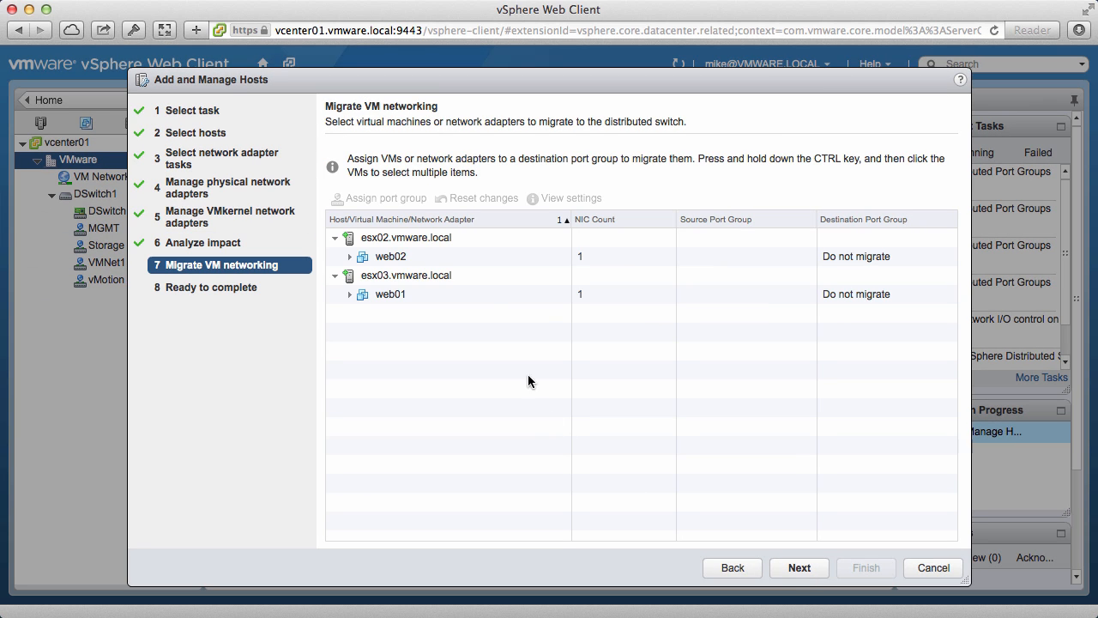
left_click(391, 293)
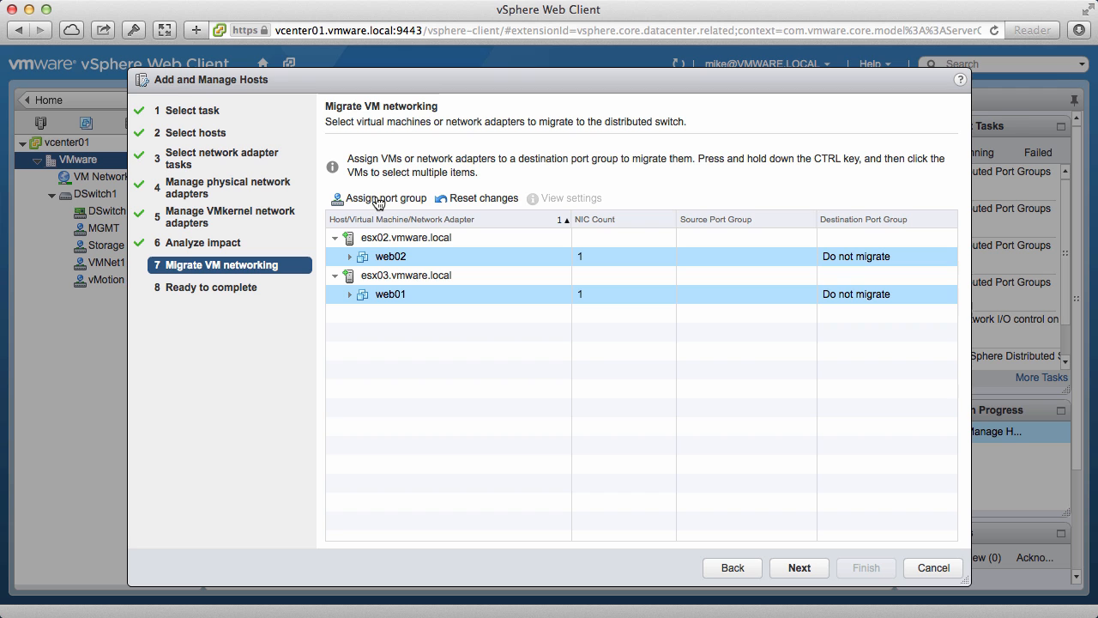
left_click(384, 199)
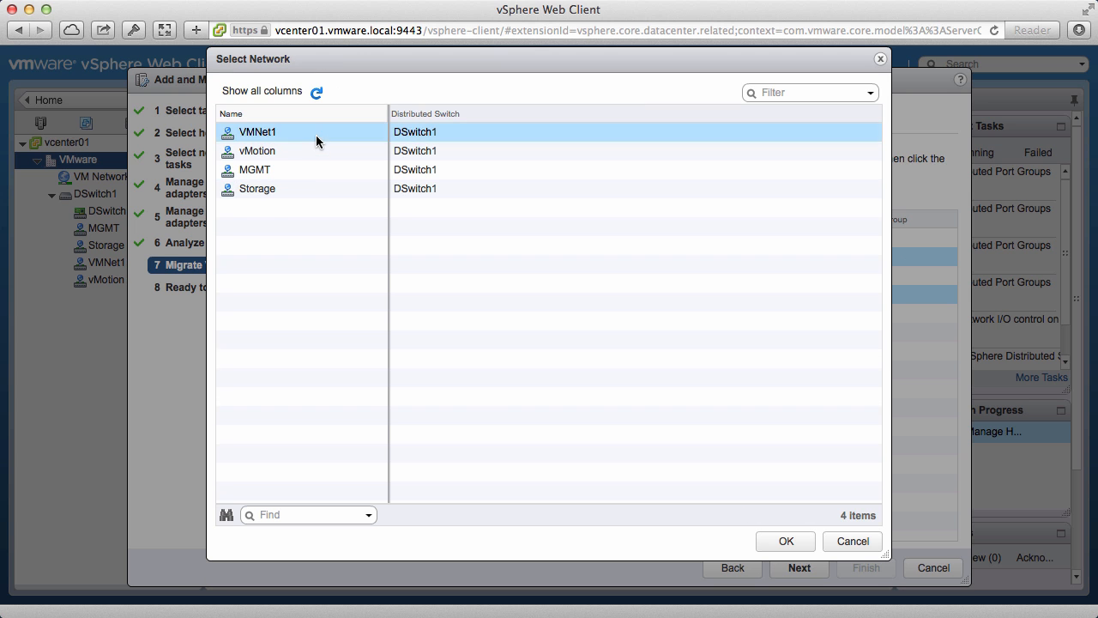
left_click(784, 540)
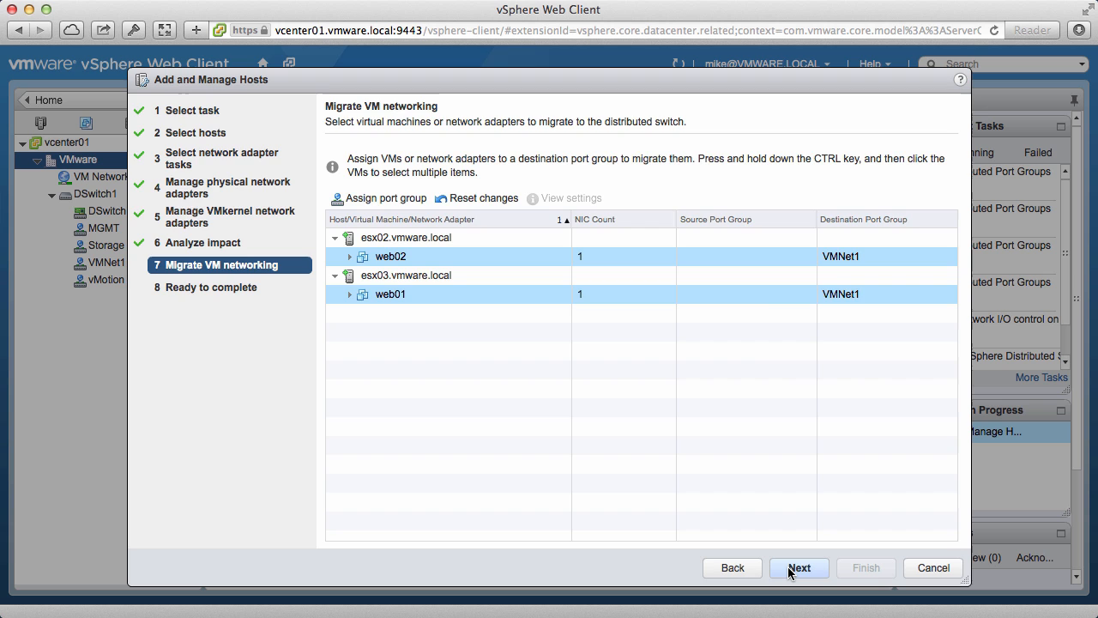
Review the summary and finish adding the hosts to DSwitch1.
left_click(799, 566)
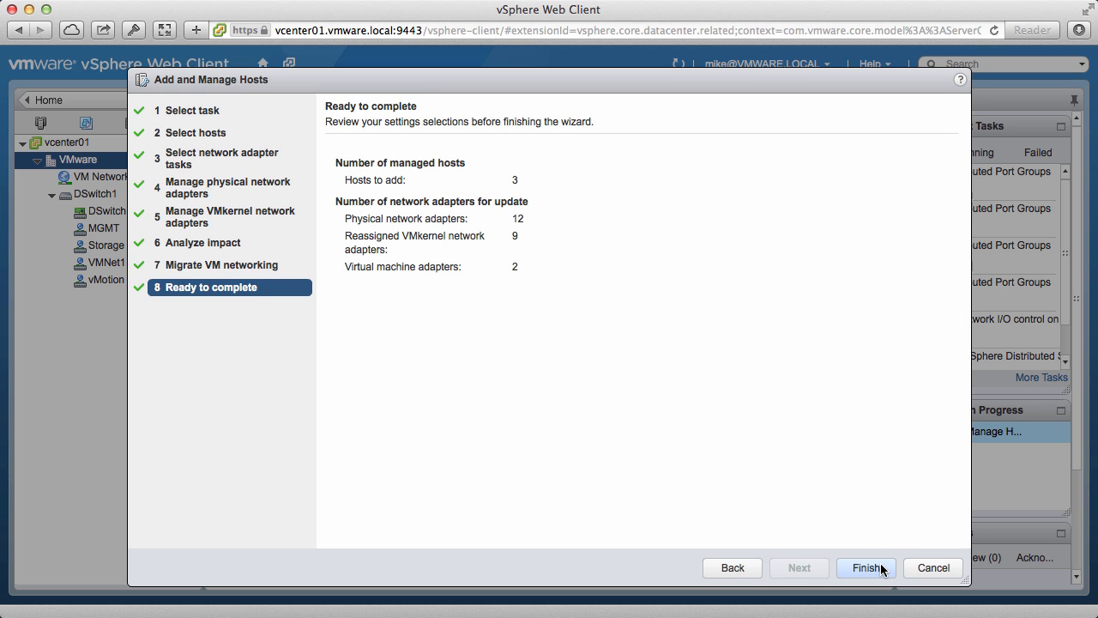
left_click(865, 567)
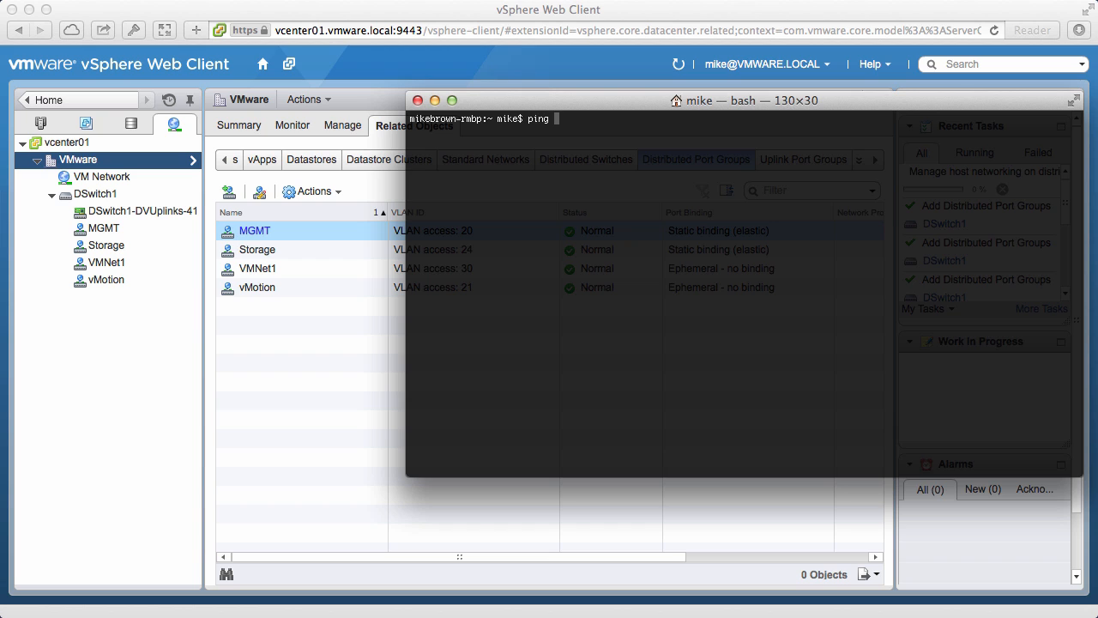
Ping esx01.vmware.local and confirm it answers.
type("esx01.vmwar")
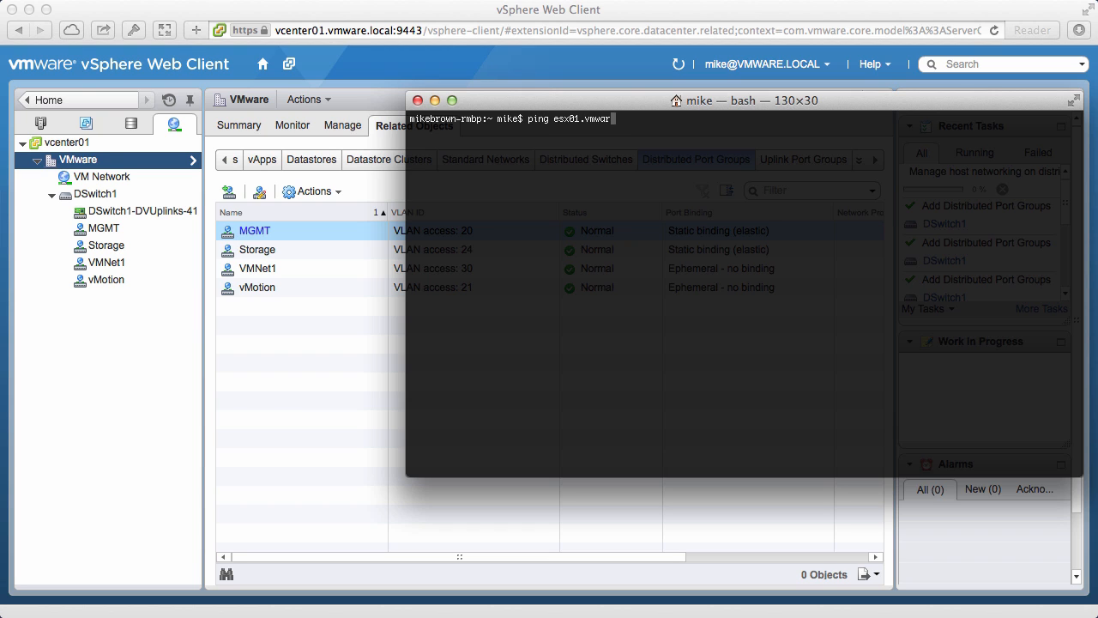
key("Return")
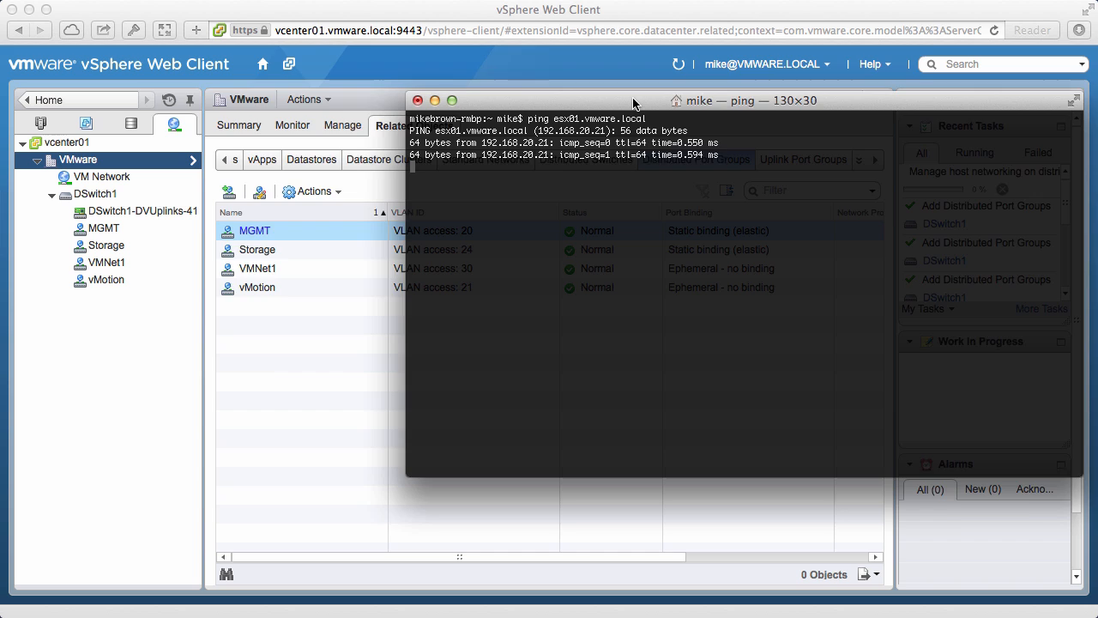
left_click_drag(648, 99, 515, 108)
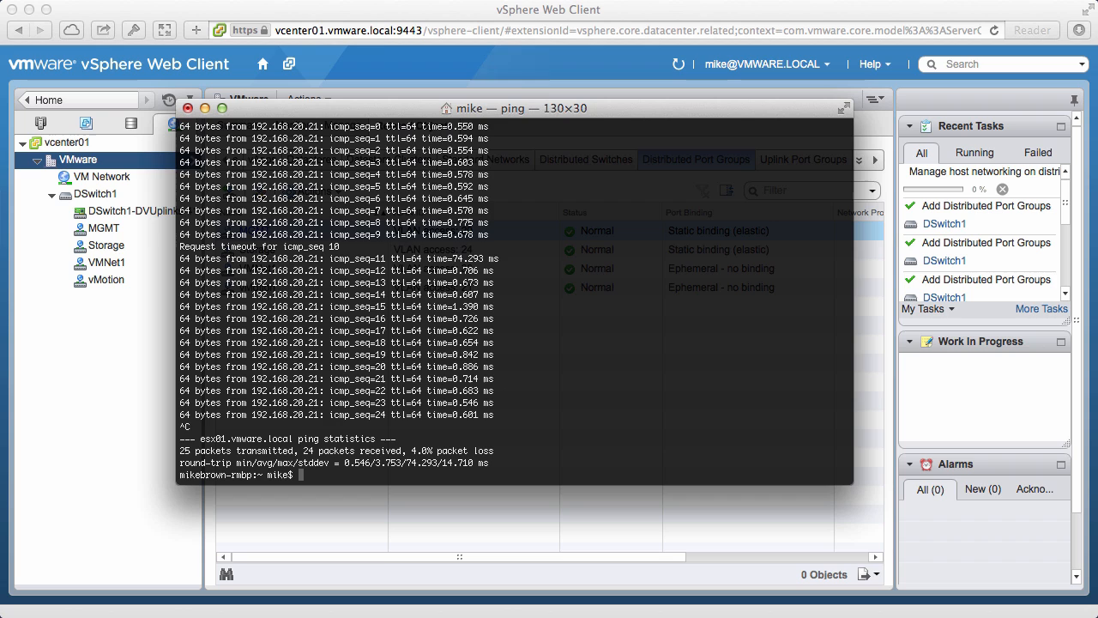
Ping web01.vmware.local, confirm replies, and return to DSwitch1's overview.
type("ping")
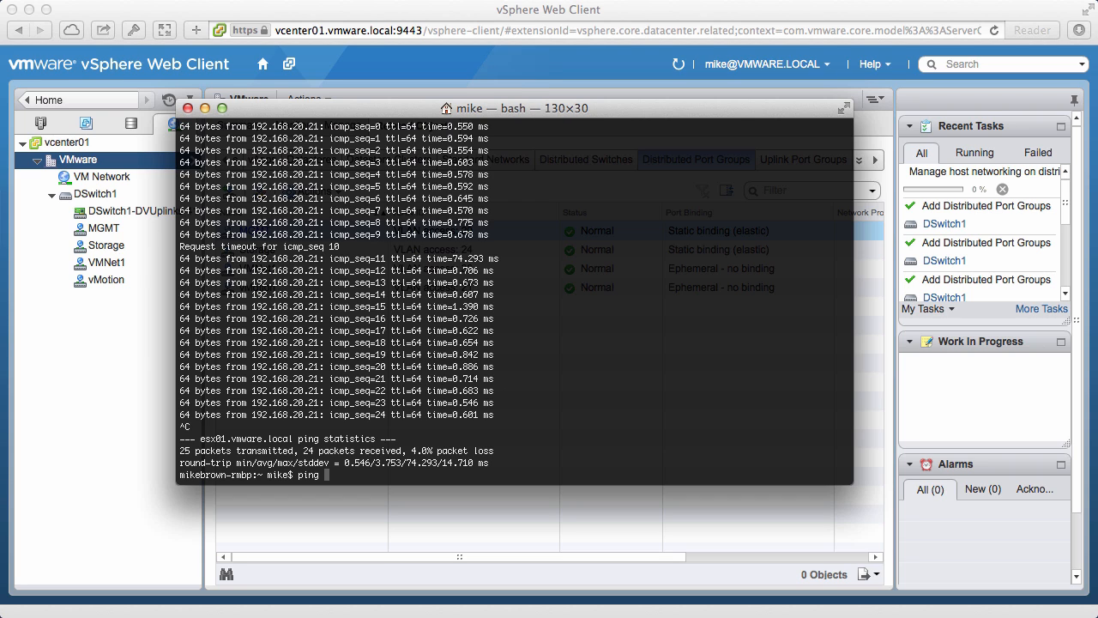
type("web01.vmware.loca")
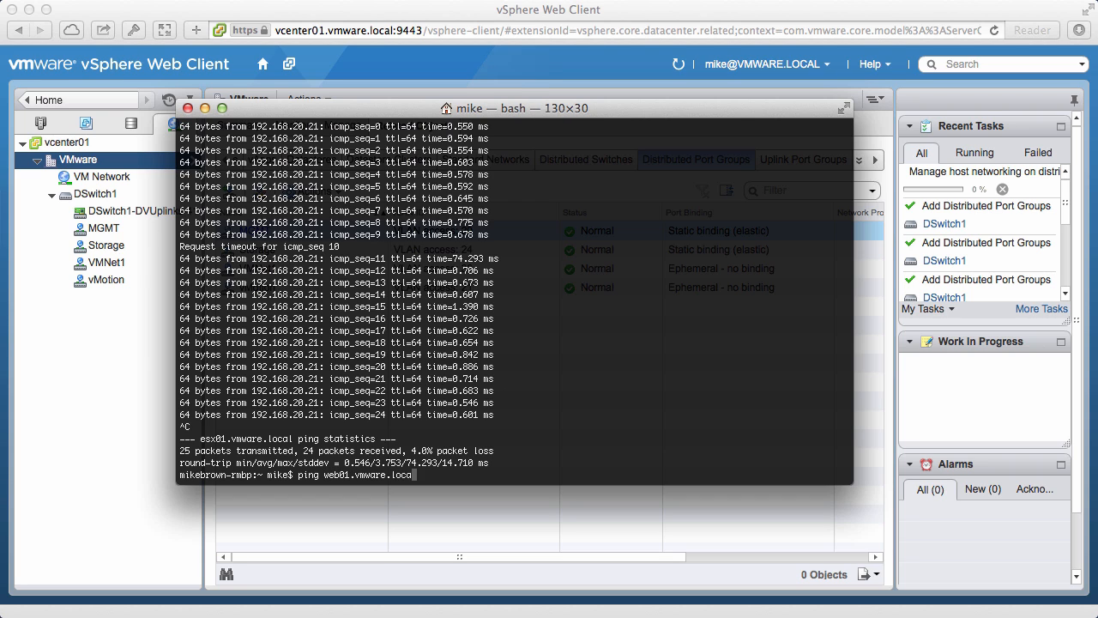
key("Return")
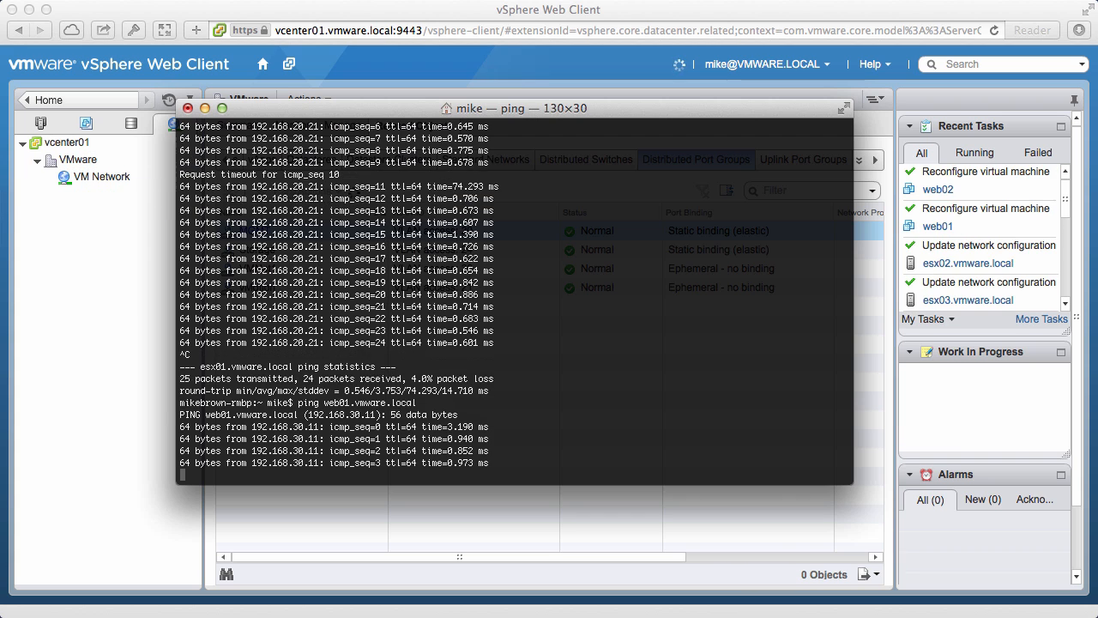
left_click(94, 194)
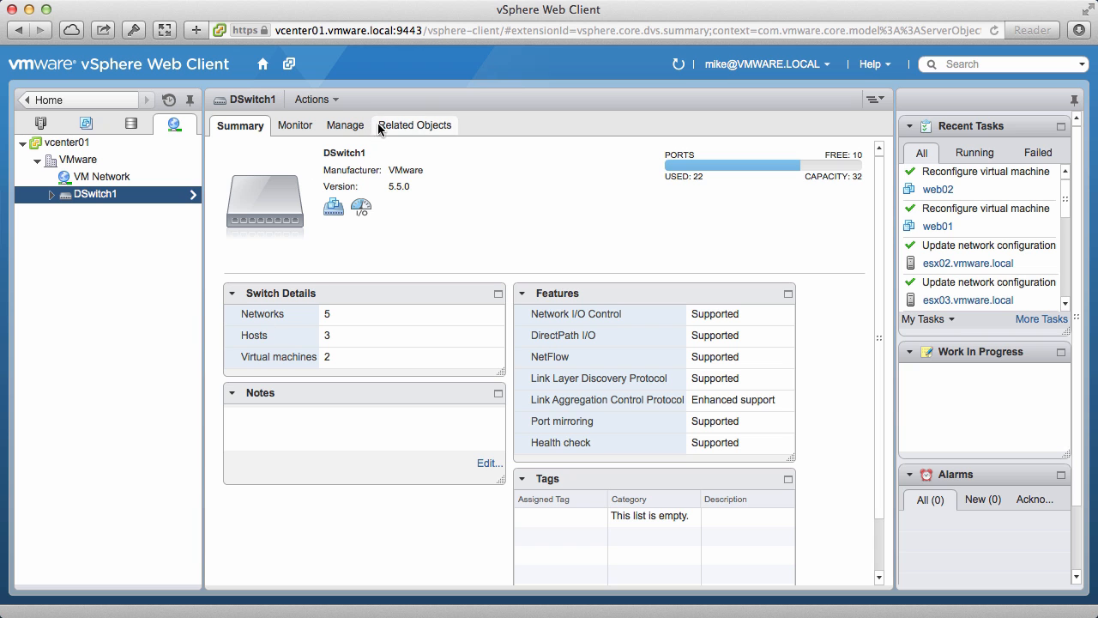
Show DSwitch1's related hosts listing esx01, esx02 and esx03 as connected.
left_click(415, 126)
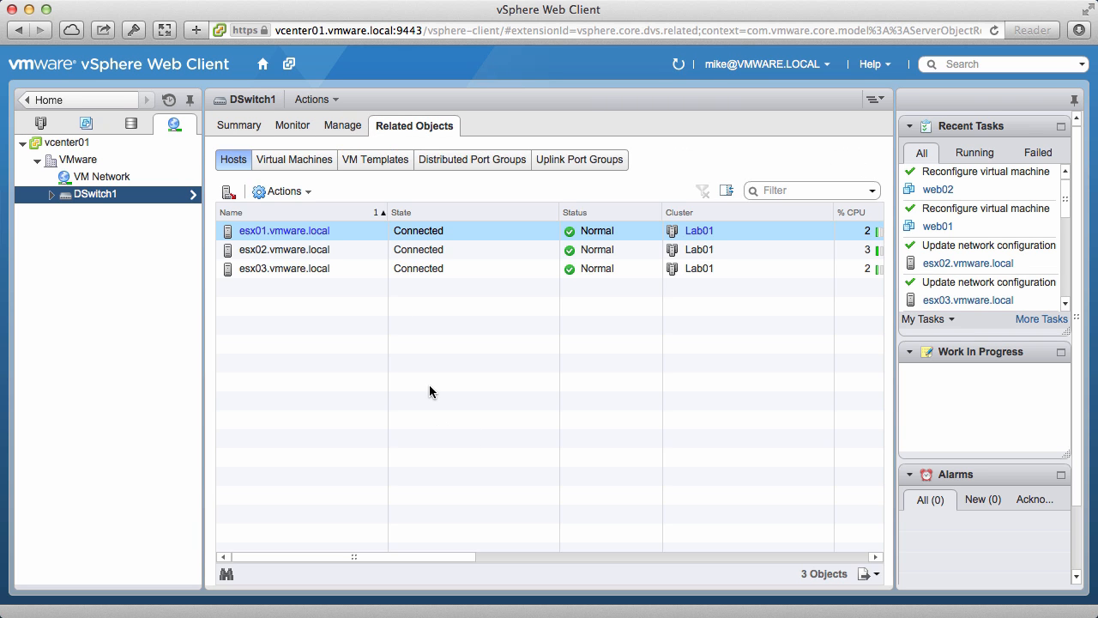